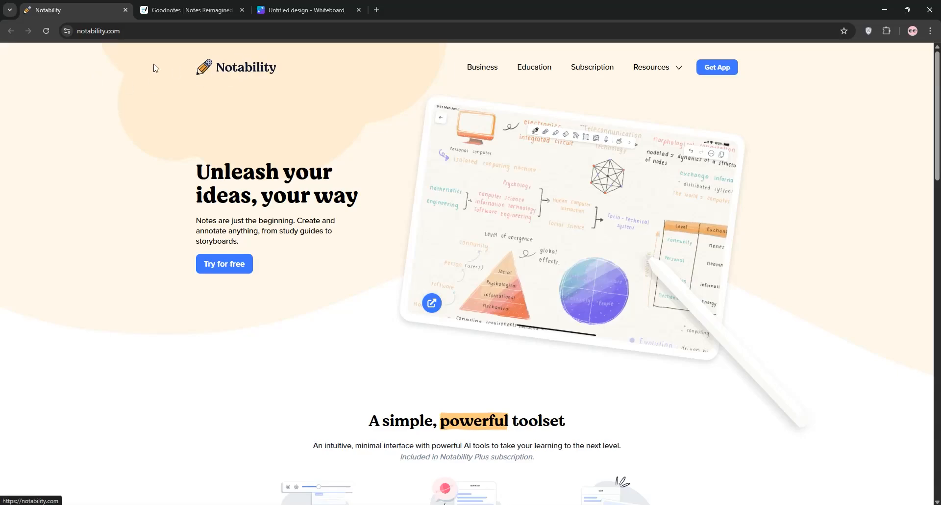
# - Scroll down through the Notability website to browse its home page
pyautogui.scroll(-3)
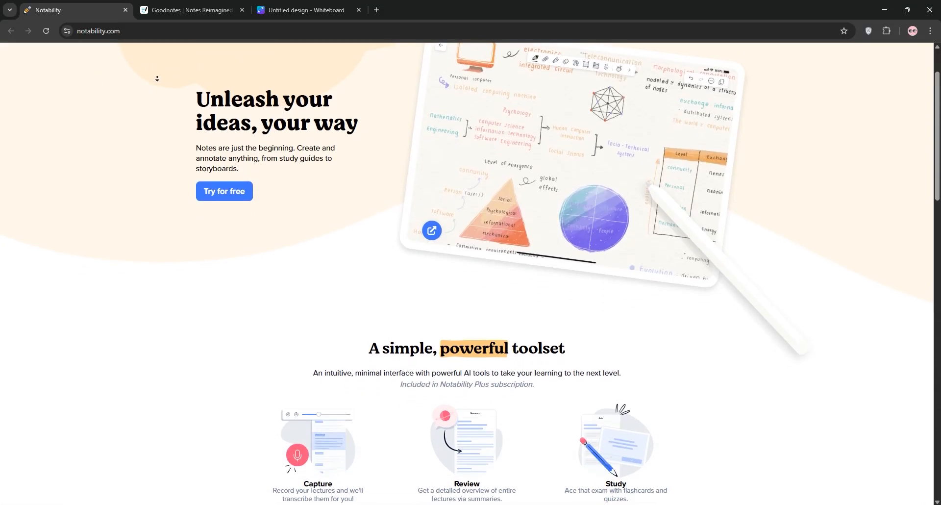
pyautogui.scroll(-3)
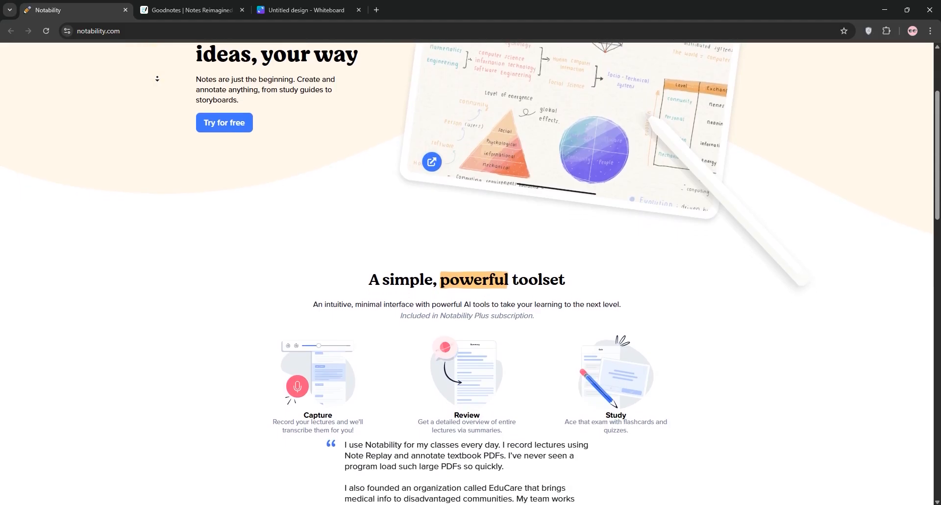
pyautogui.scroll(-3)
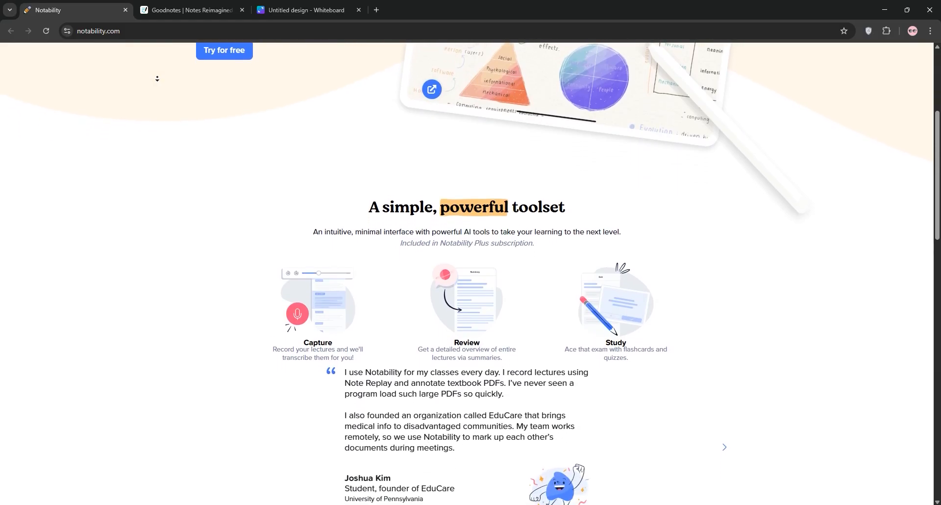
pyautogui.scroll(-3)
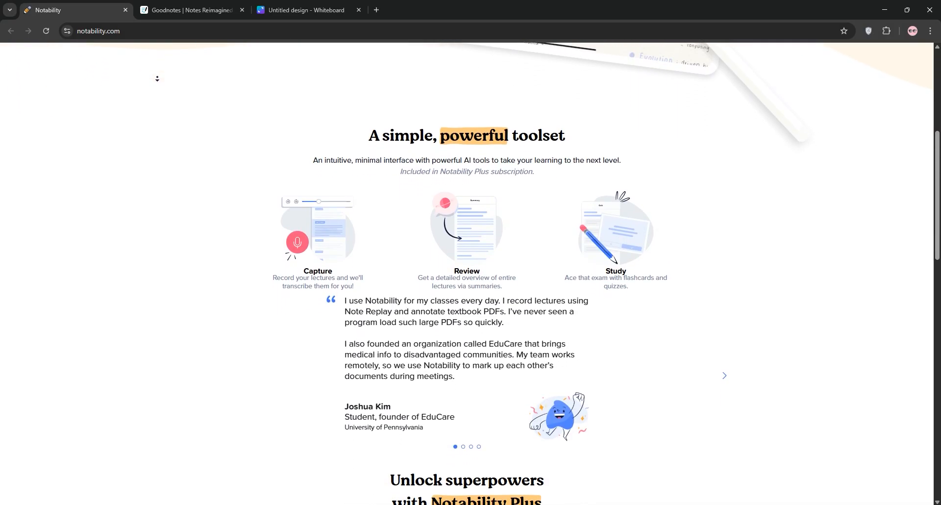
pyautogui.scroll(-3)
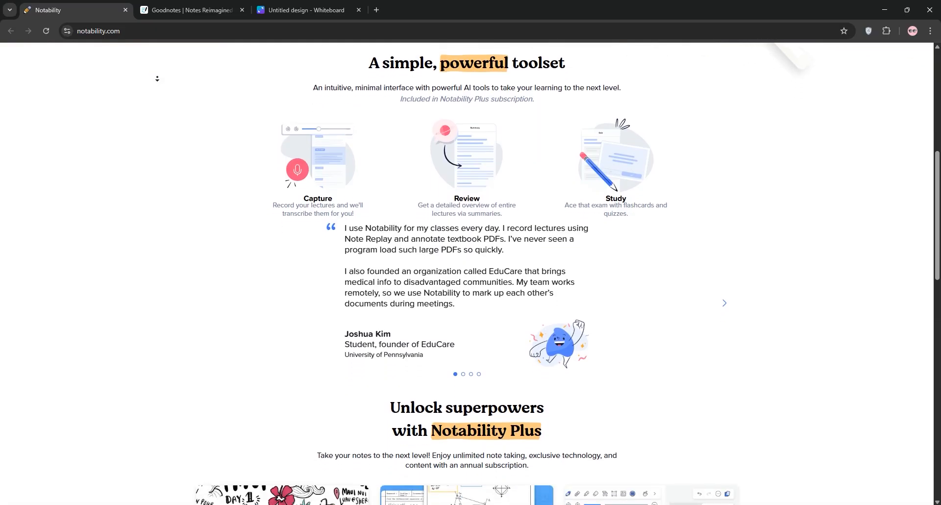
pyautogui.scroll(-3)
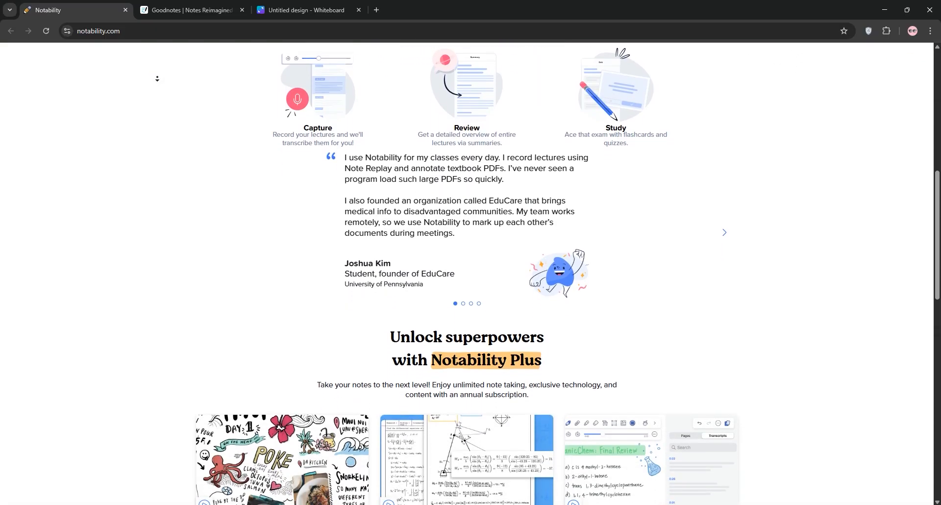
pyautogui.scroll(-3)
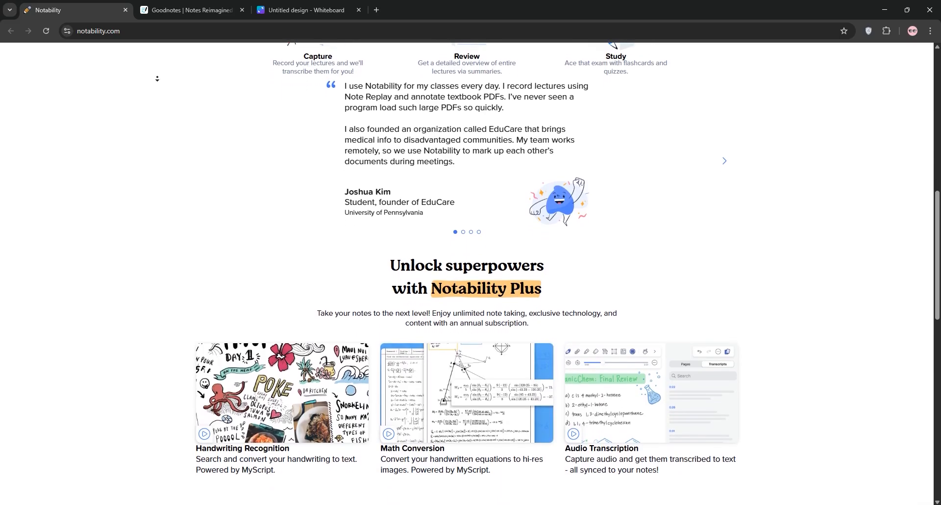
pyautogui.scroll(-3)
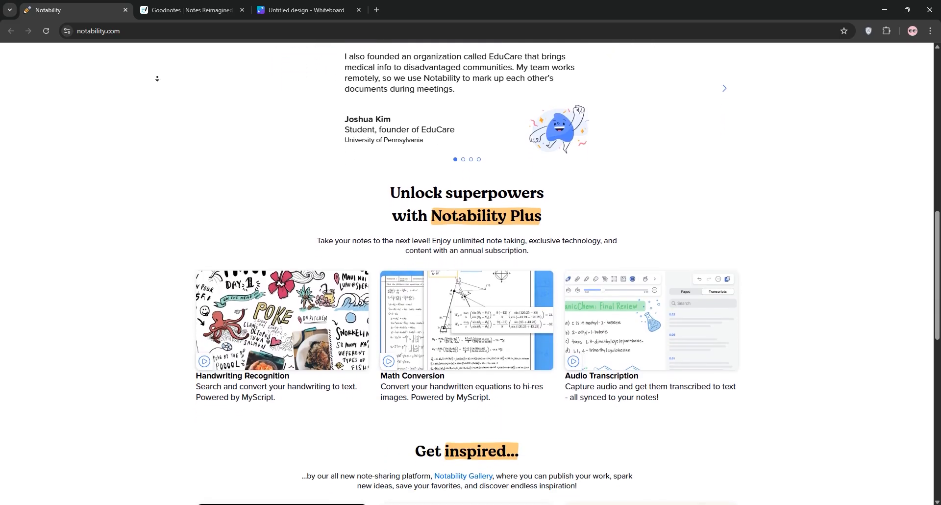
pyautogui.scroll(-3)
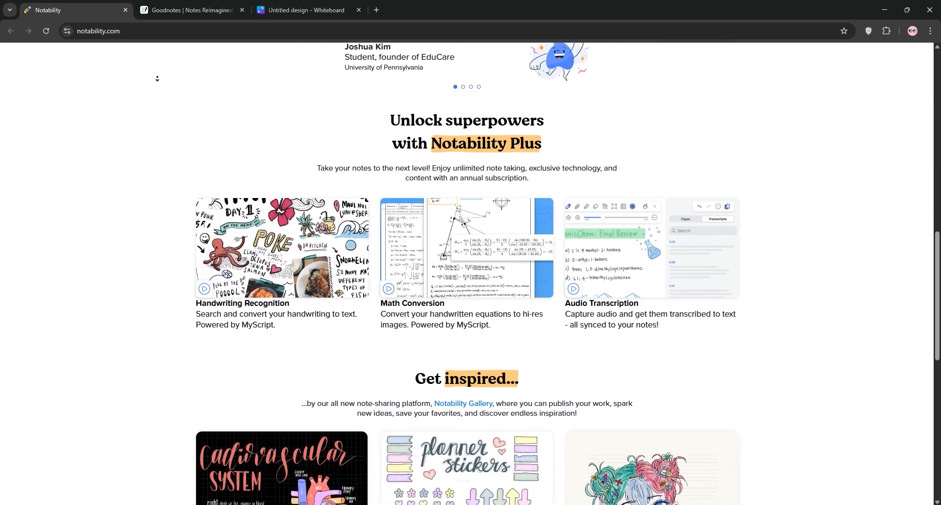
pyautogui.scroll(-3)
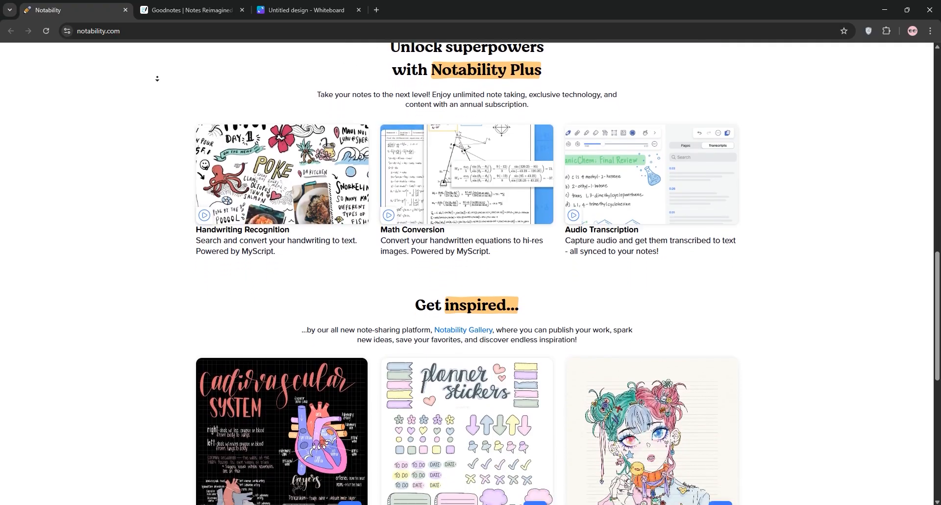
pyautogui.scroll(-3)
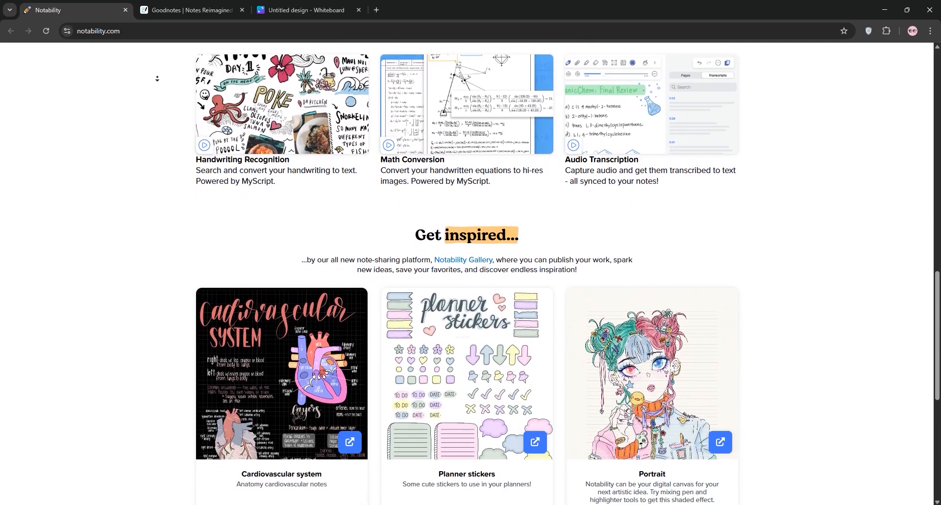
pyautogui.scroll(-3)
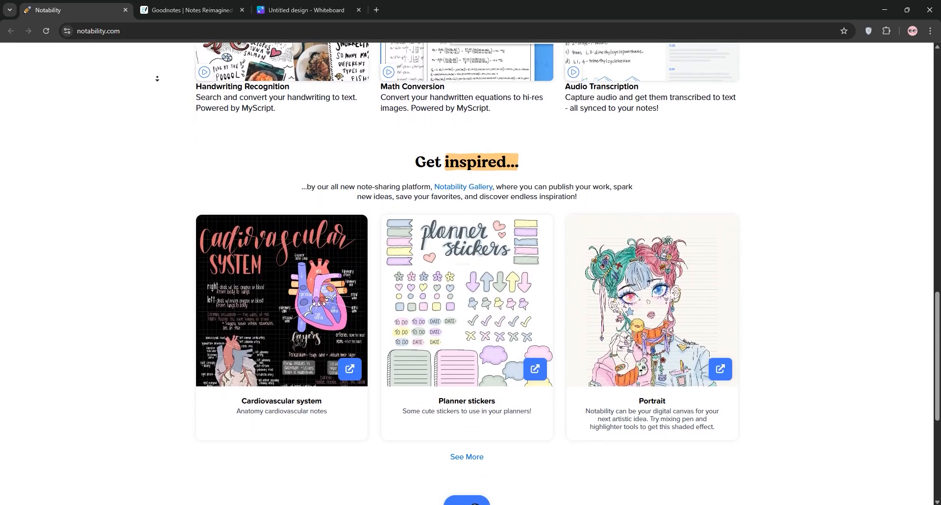
pyautogui.scroll(-3)
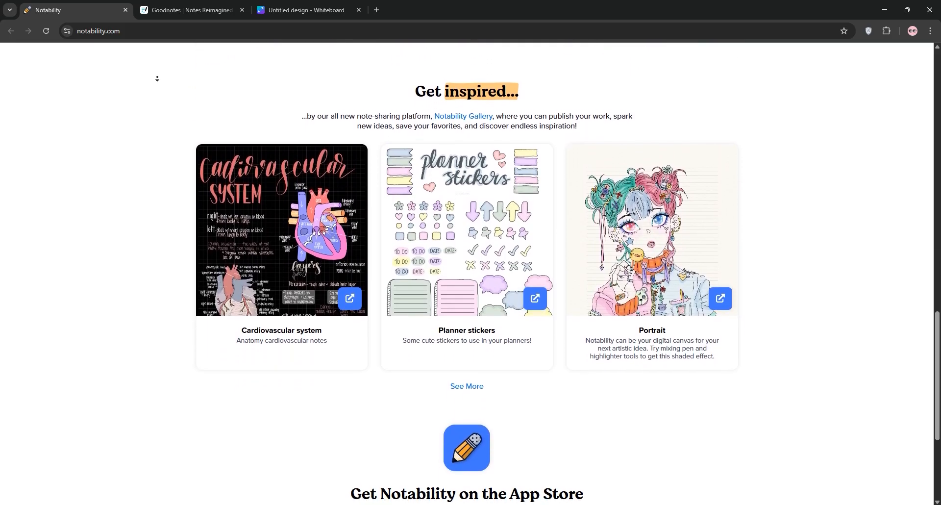
pyautogui.scroll(-3)
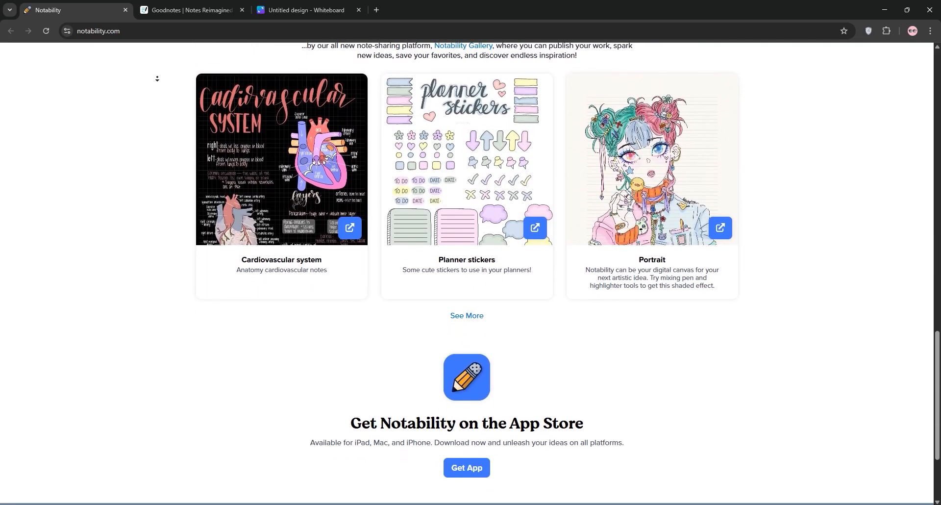
pyautogui.scroll(-3)
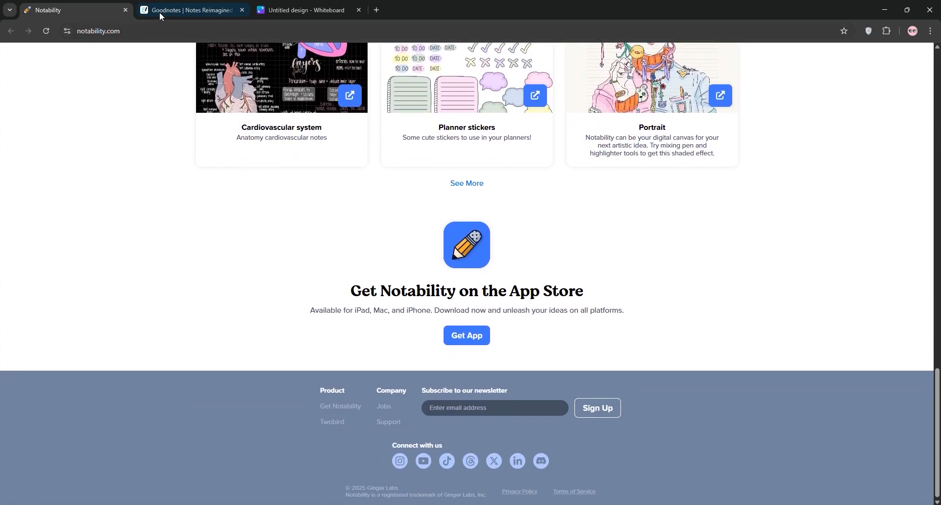
# - Browse the Goodnotes home page down to its footer
pyautogui.click(191, 10)
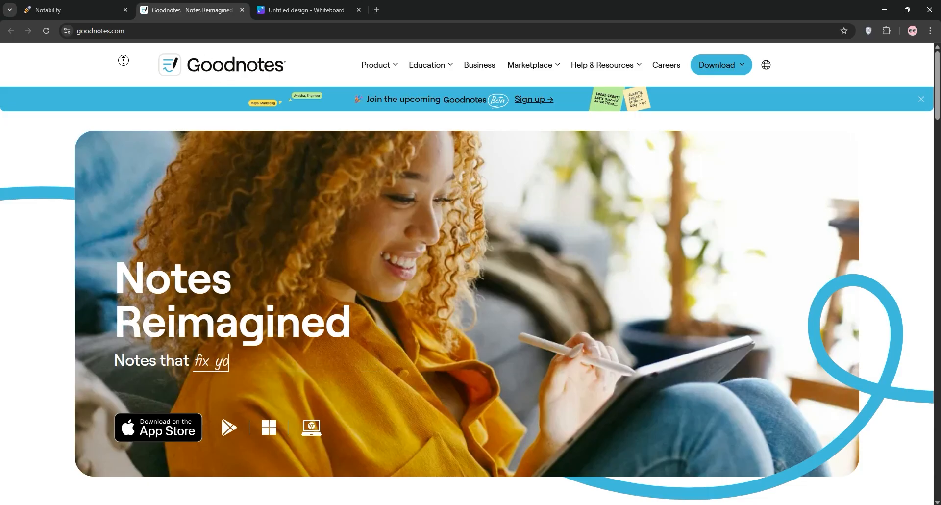
pyautogui.scroll(-3)
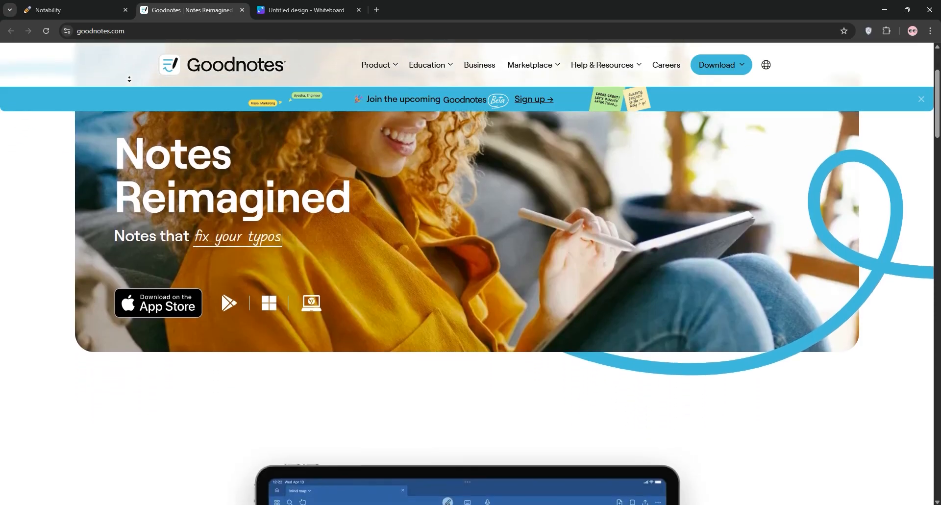
pyautogui.scroll(-3)
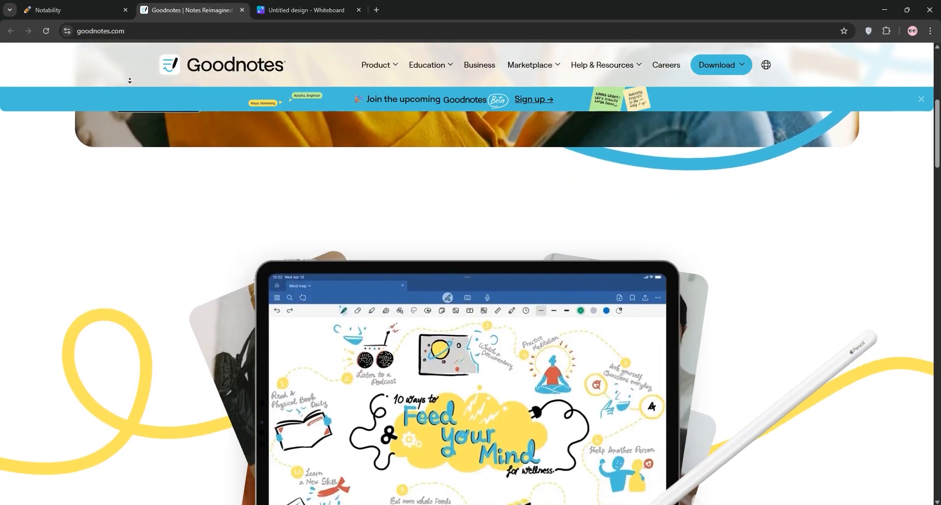
pyautogui.scroll(-3)
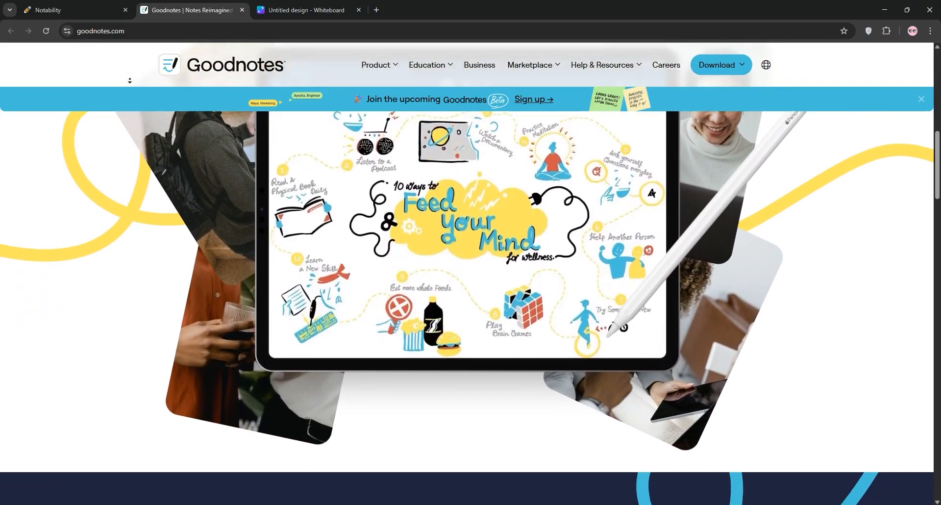
pyautogui.scroll(-3)
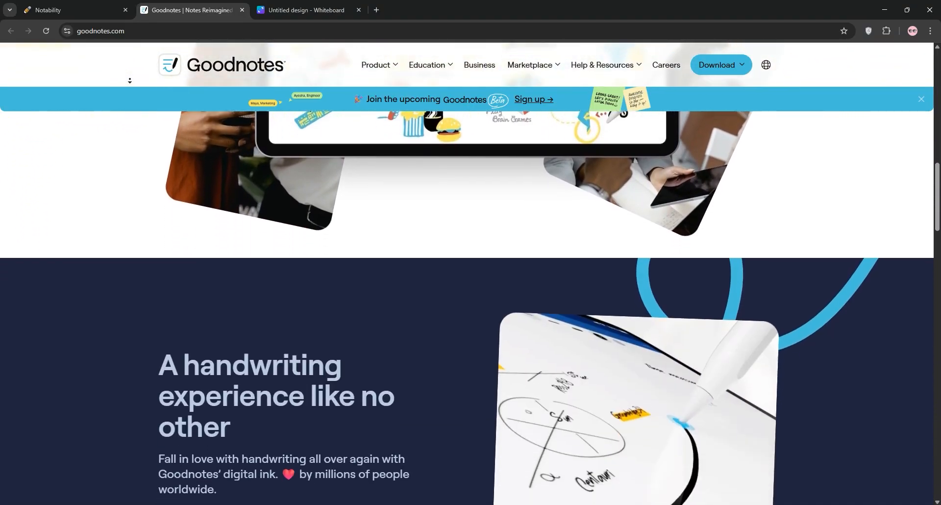
pyautogui.scroll(-3)
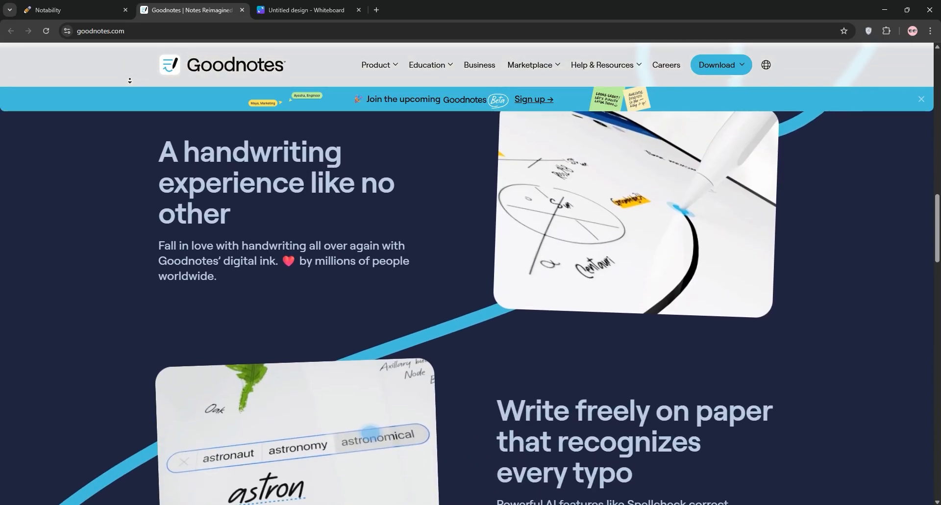
pyautogui.scroll(-3)
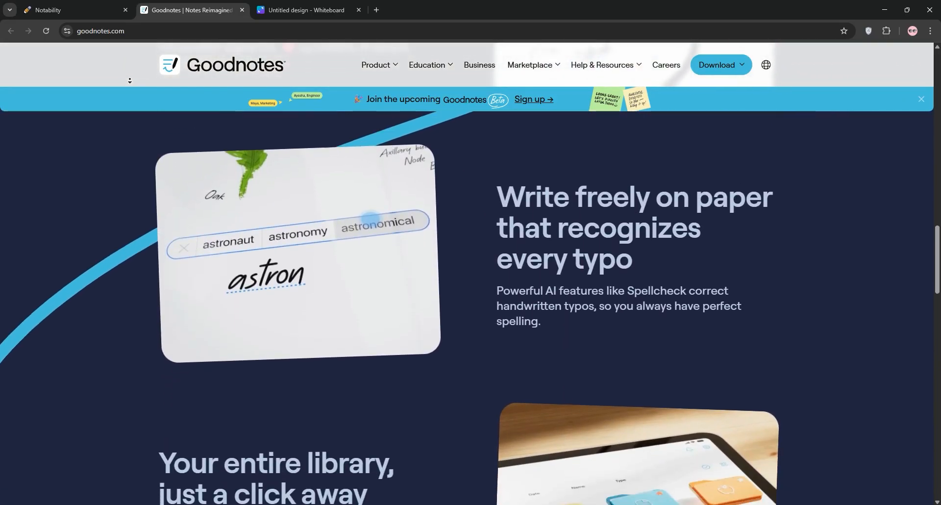
pyautogui.scroll(-3)
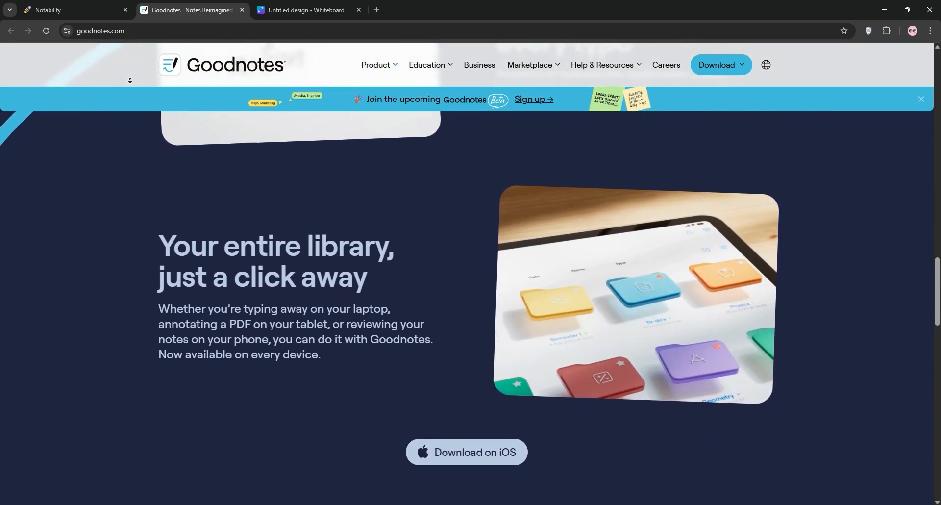
pyautogui.scroll(-3)
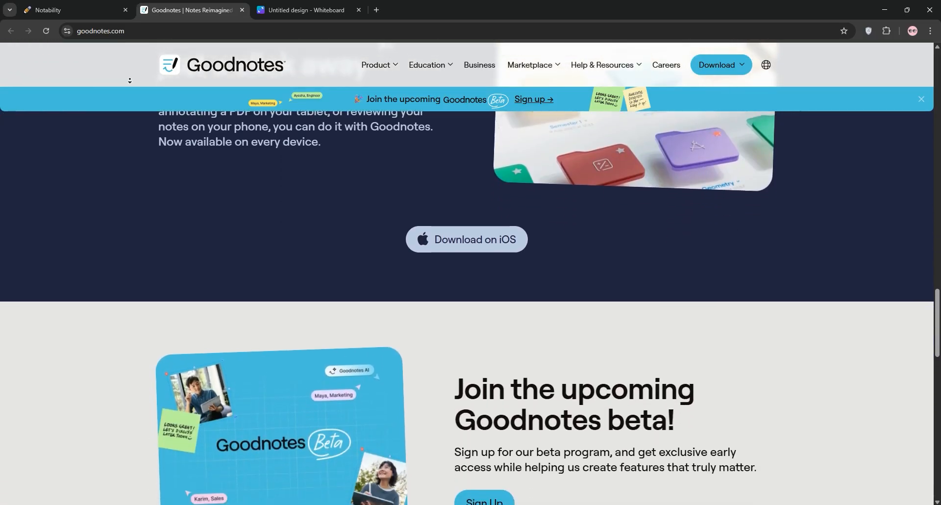
pyautogui.scroll(-3)
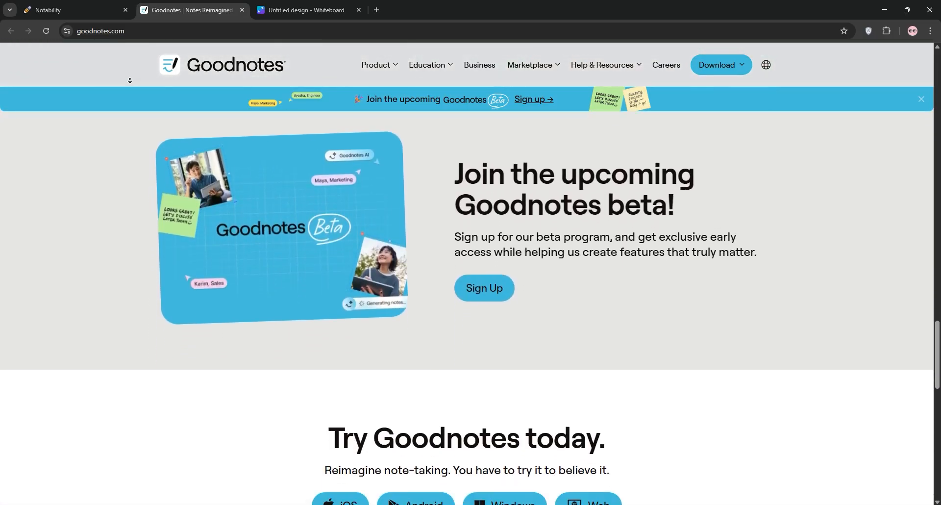
pyautogui.scroll(-3)
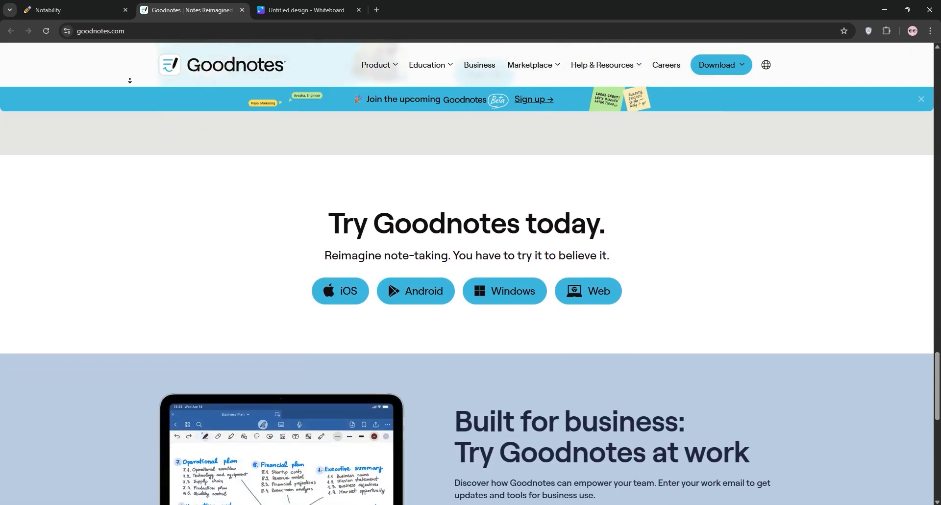
pyautogui.scroll(-3)
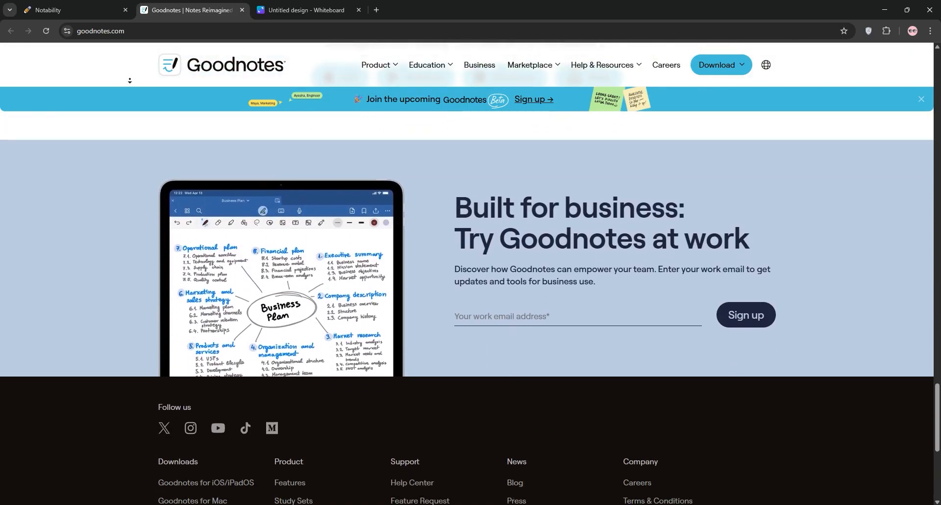
pyautogui.scroll(-3)
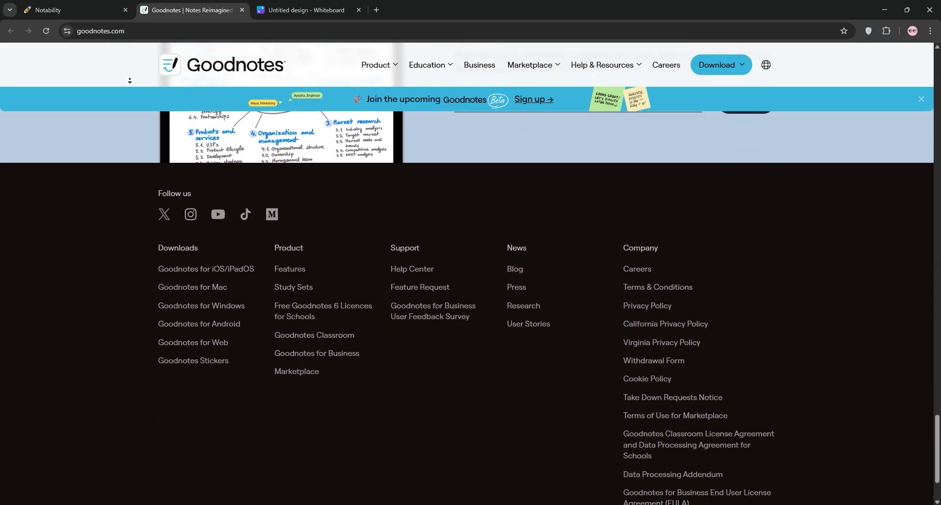
# - Switch to the Canva whiteboard comparing Notability vs GoodNotes 6
pyautogui.click(306, 10)
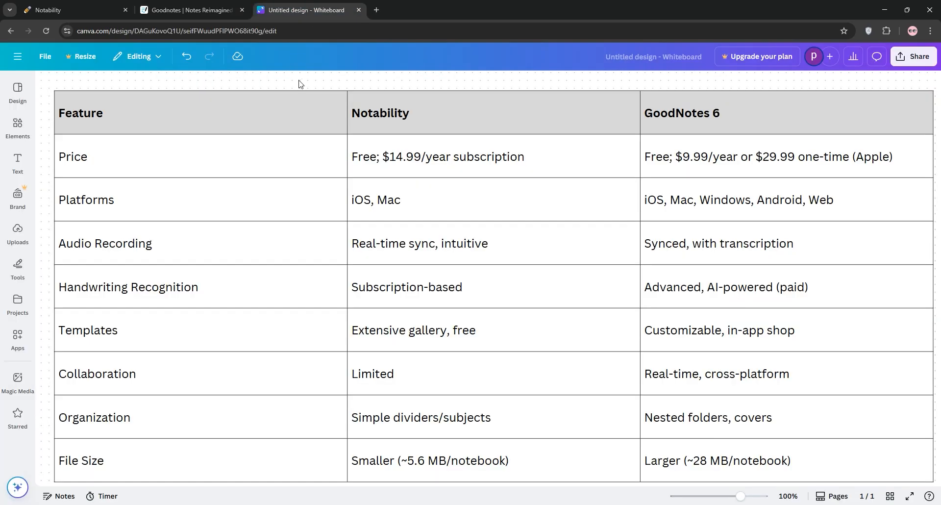